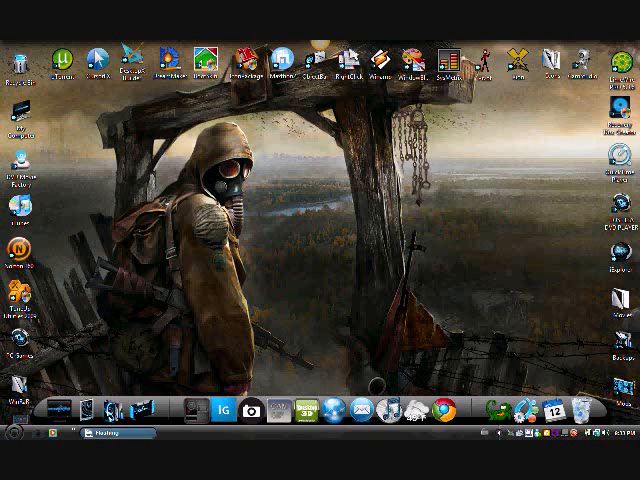
mouse_move(284, 166)
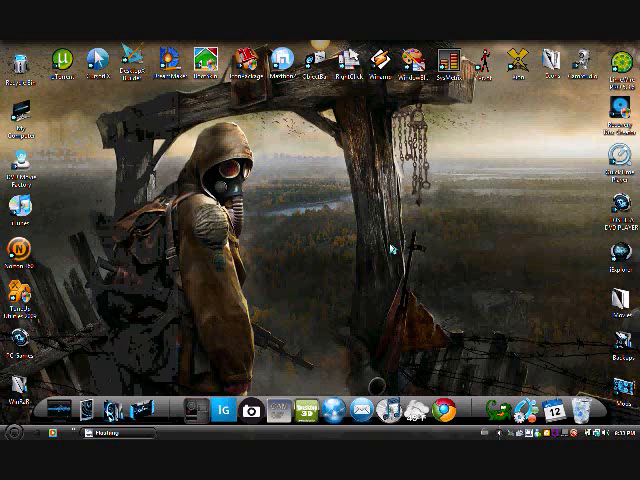
mouse_move(390, 248)
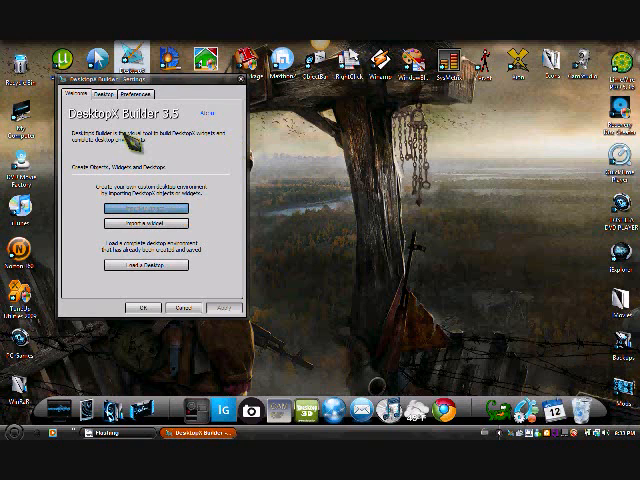
Launch DesktopX Builder from the top icon bar to show its welcome dialog.
left_click(104, 92)
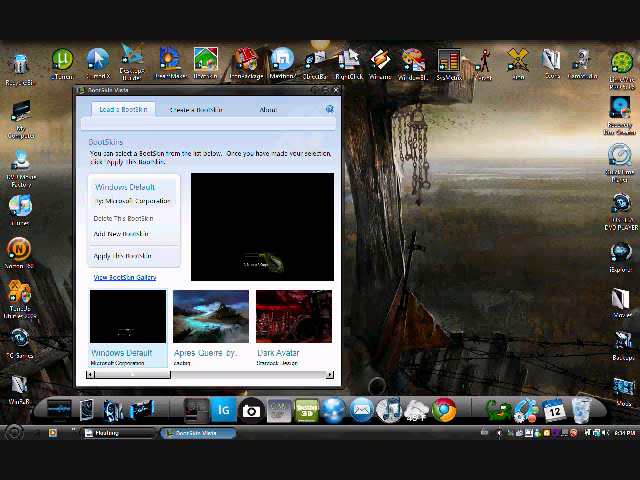
Show the Local BootSkins list with preview thumbnails, including Windows Default.
left_click(208, 320)
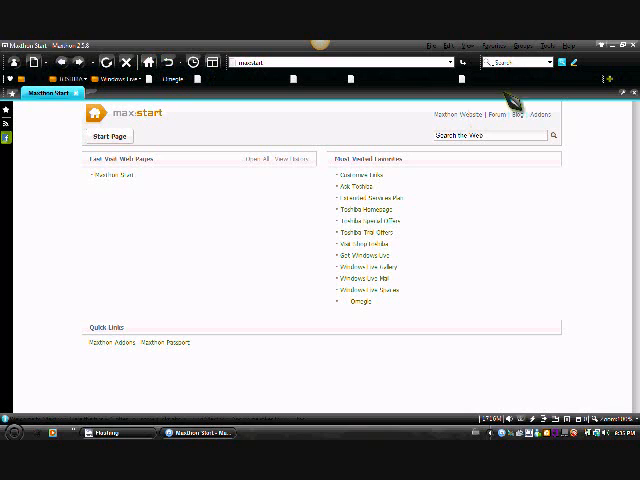
Open Maxthon 2's main menu, expand a submenu and choose an entry from it.
left_click(474, 44)
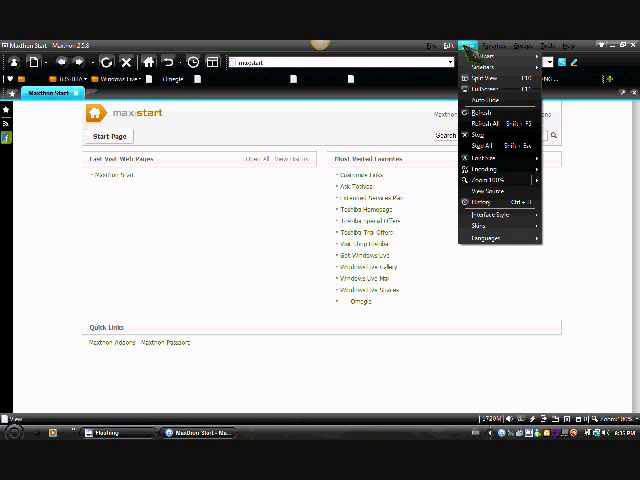
left_click(484, 224)
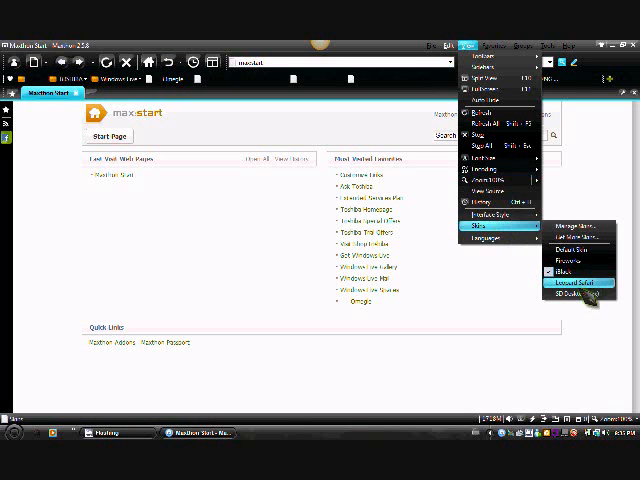
left_click(576, 284)
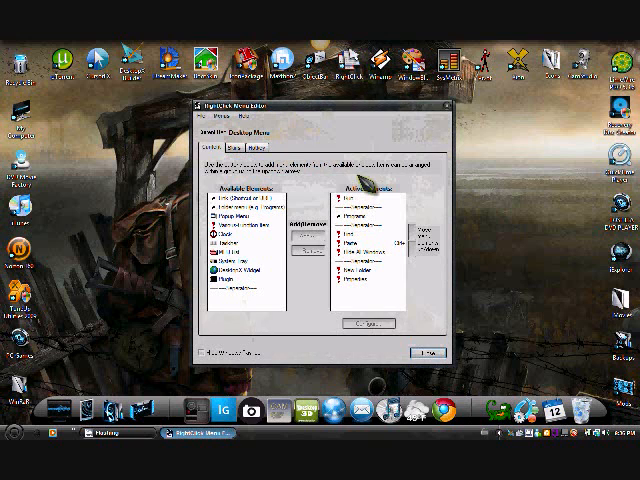
Open ObjectBar's configuration window showing the Available Elements list.
left_click(236, 148)
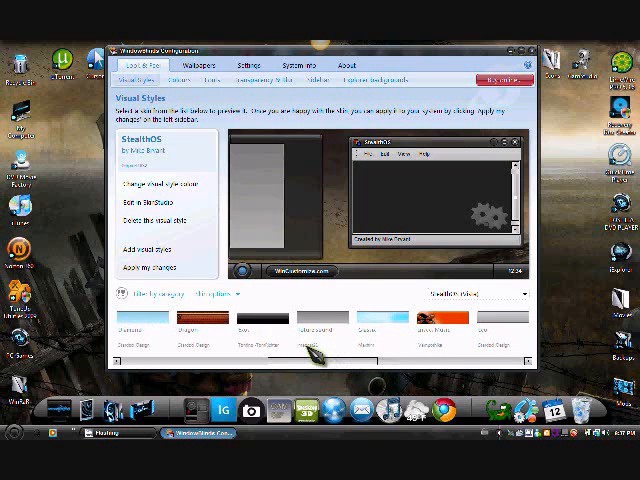
scroll("right", 3)
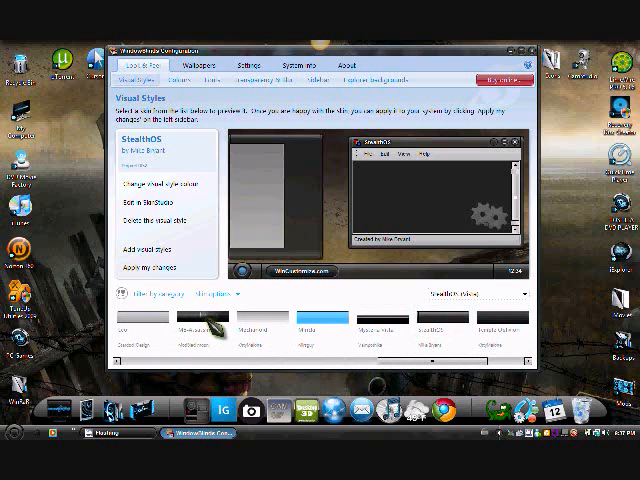
left_click(192, 320)
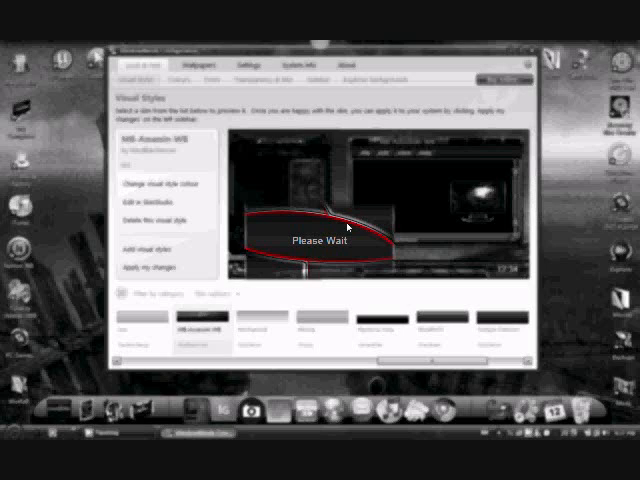
mouse_move(328, 204)
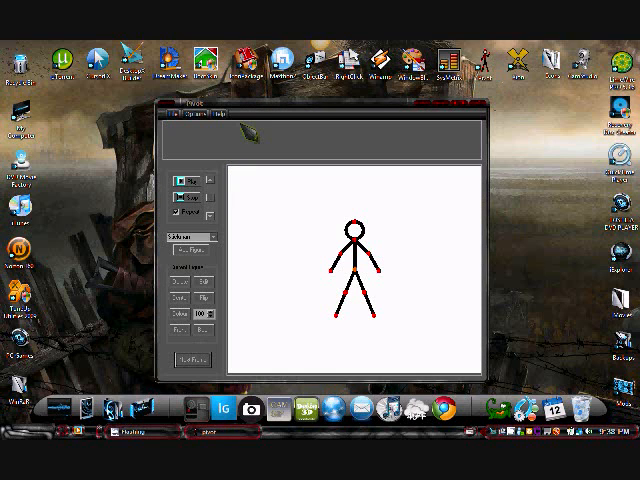
Launch Pivot Stickfigure Animator from the desktop dock with its default stick figure.
left_click(176, 120)
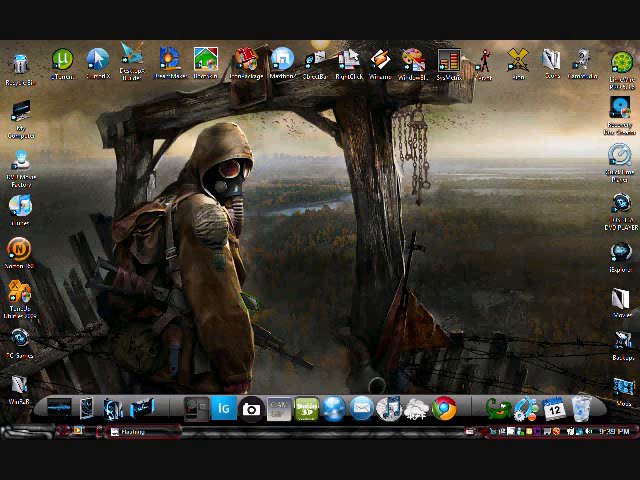
Launch the Adobe AIR YouTube app and load its Home list of recommended videos.
left_click(216, 410)
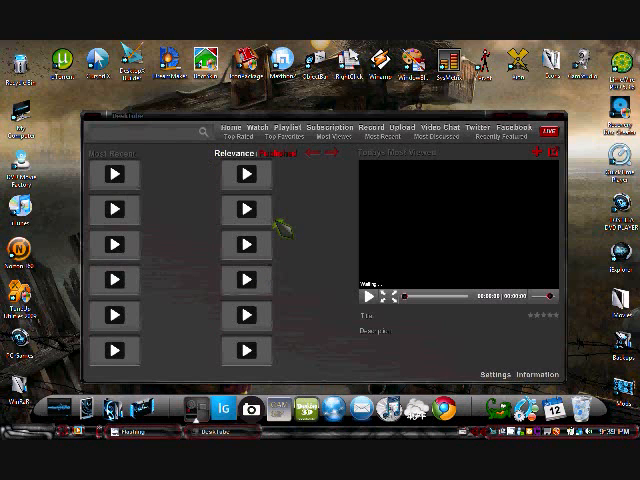
left_click(234, 126)
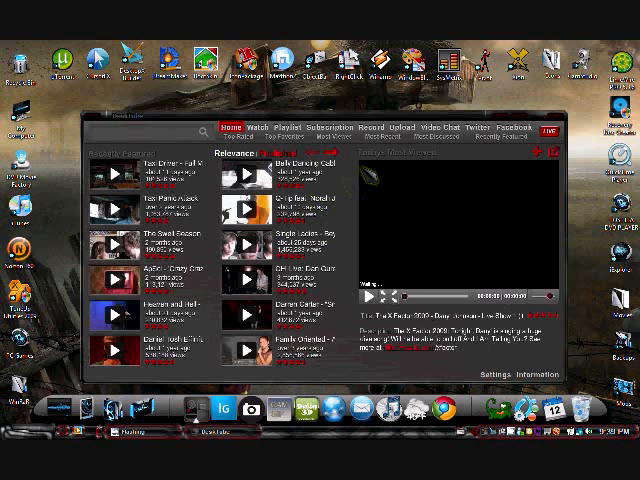